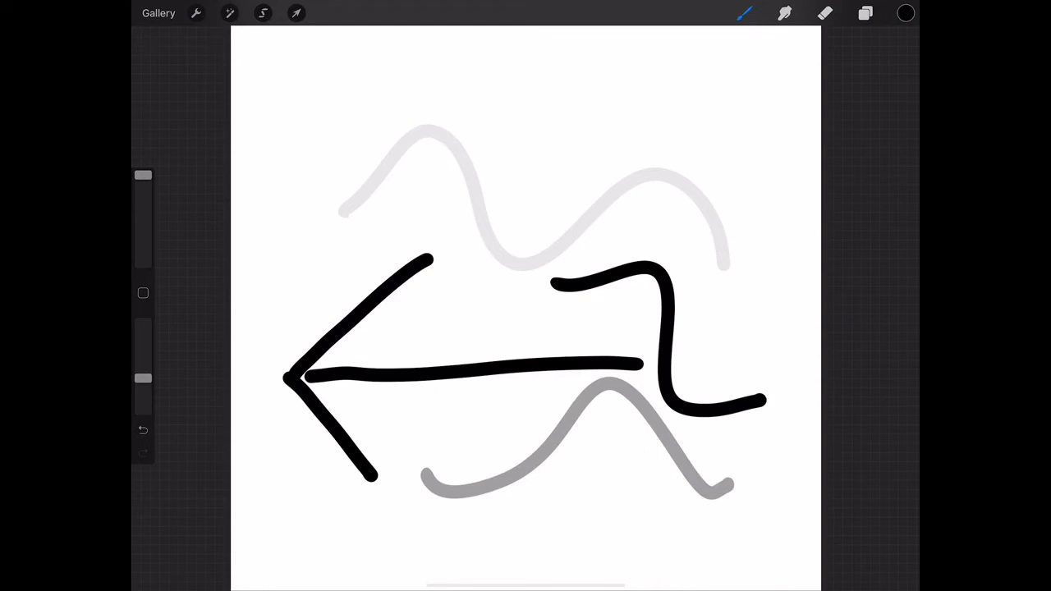
Draw a grey diagonal line with an arrowhead at top right, then undo its last stroke.
drag(532, 165, 792, 64)
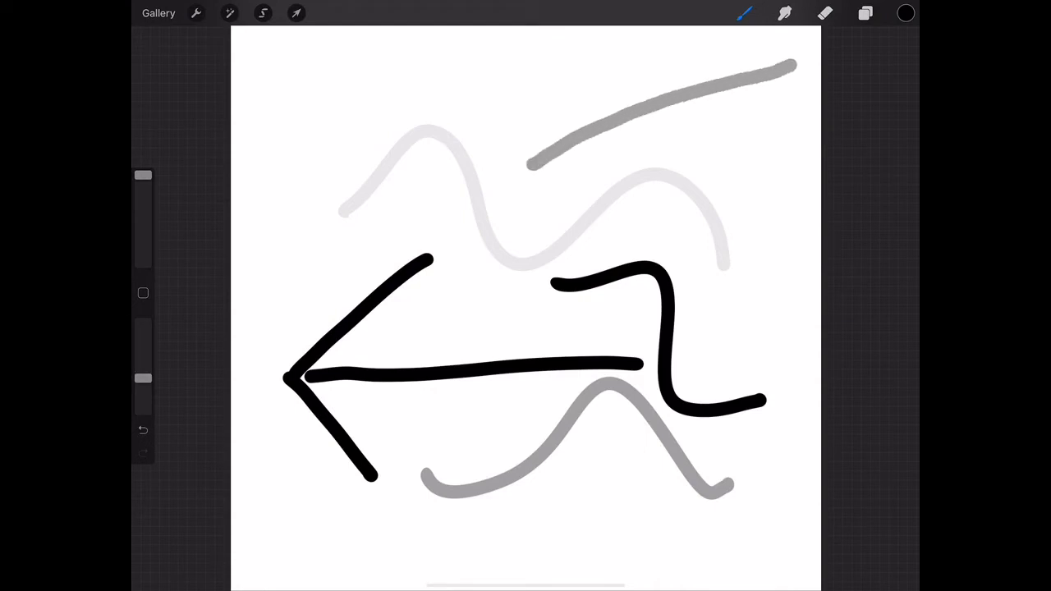
drag(788, 63, 785, 155)
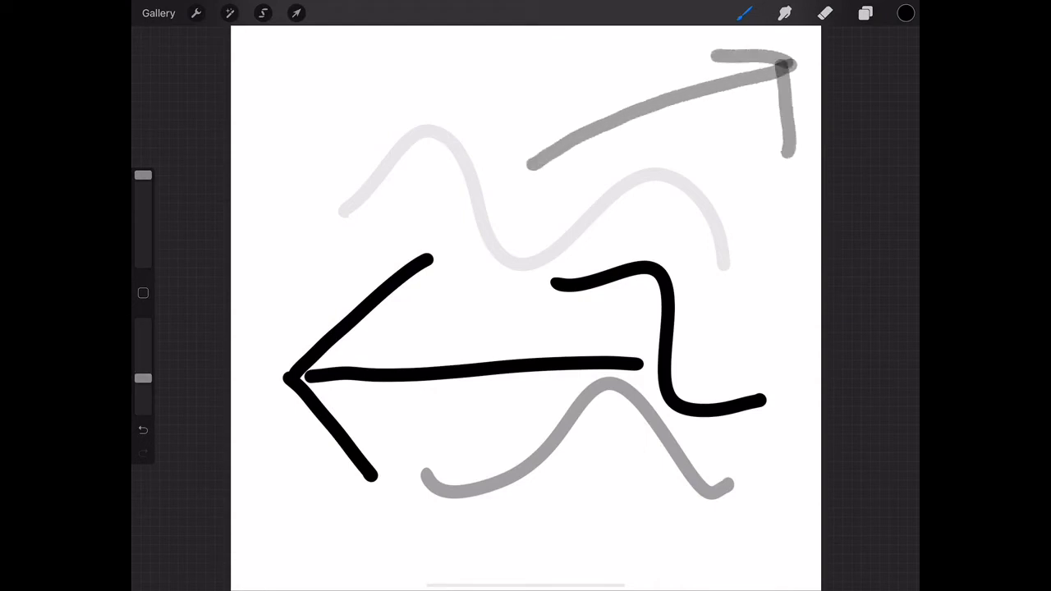
click(905, 13)
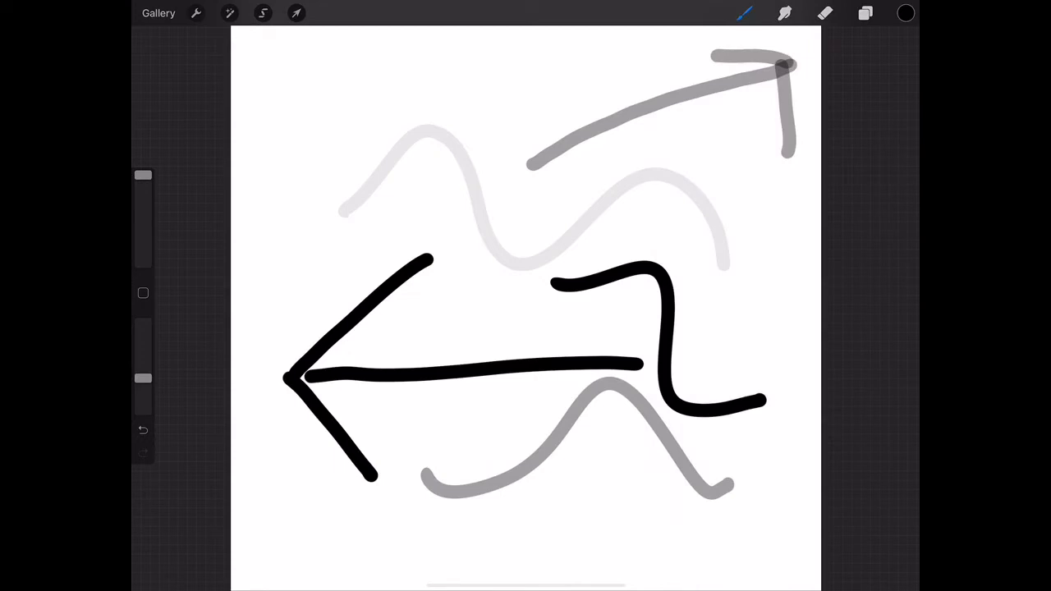
click(143, 430)
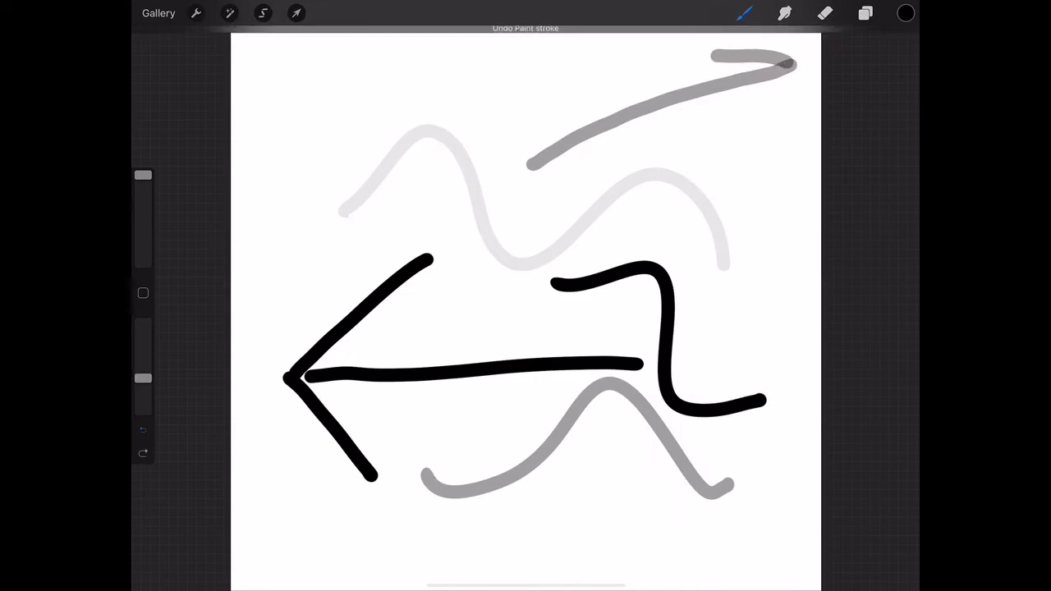
Undo the remaining strokes to blank the canvas, then sketch black arrows near the top-right corner.
click(142, 430)
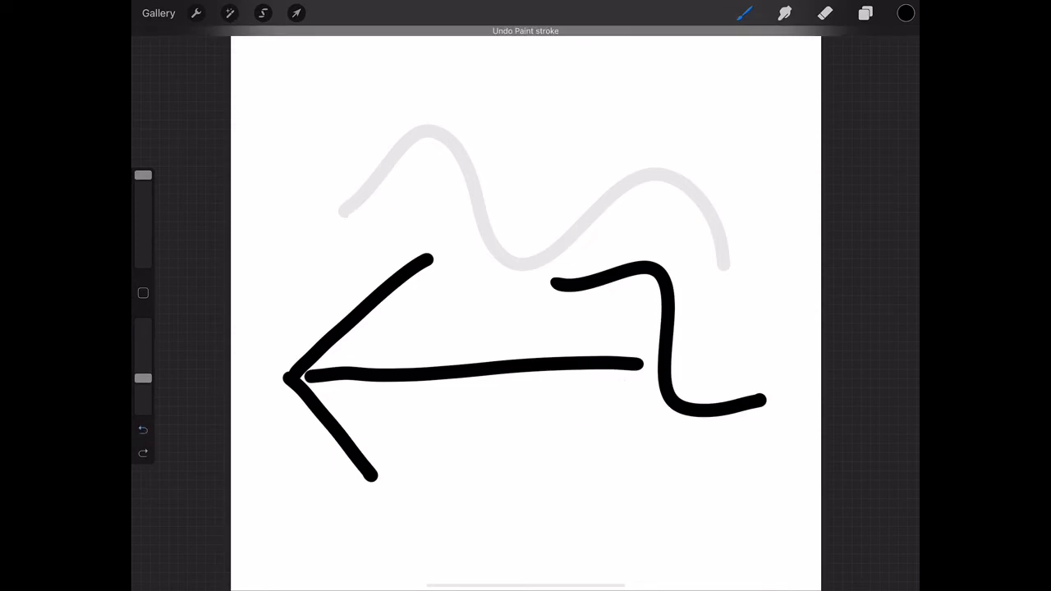
click(143, 431)
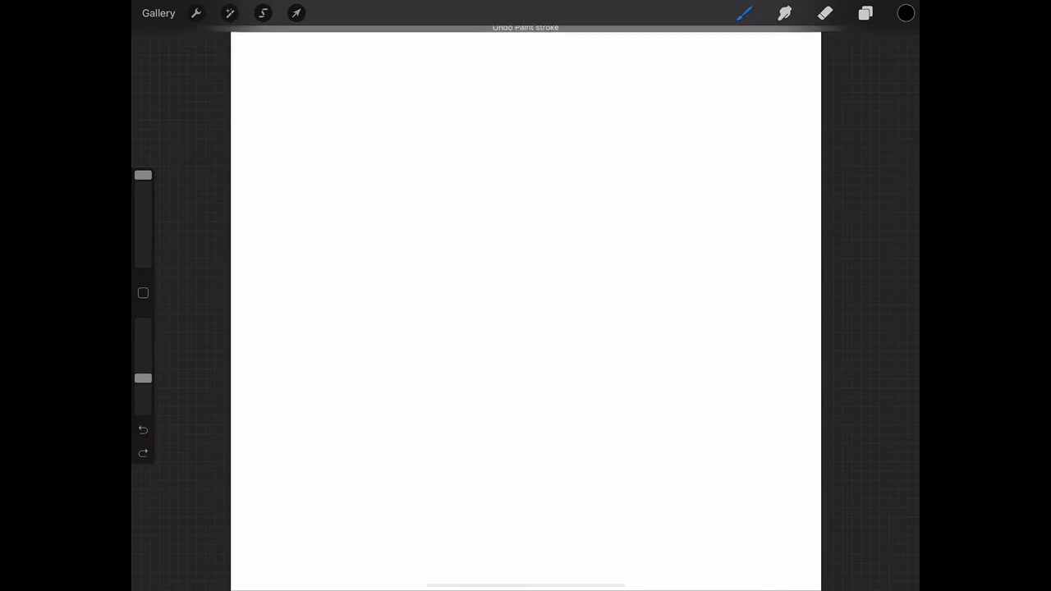
drag(725, 115, 735, 58)
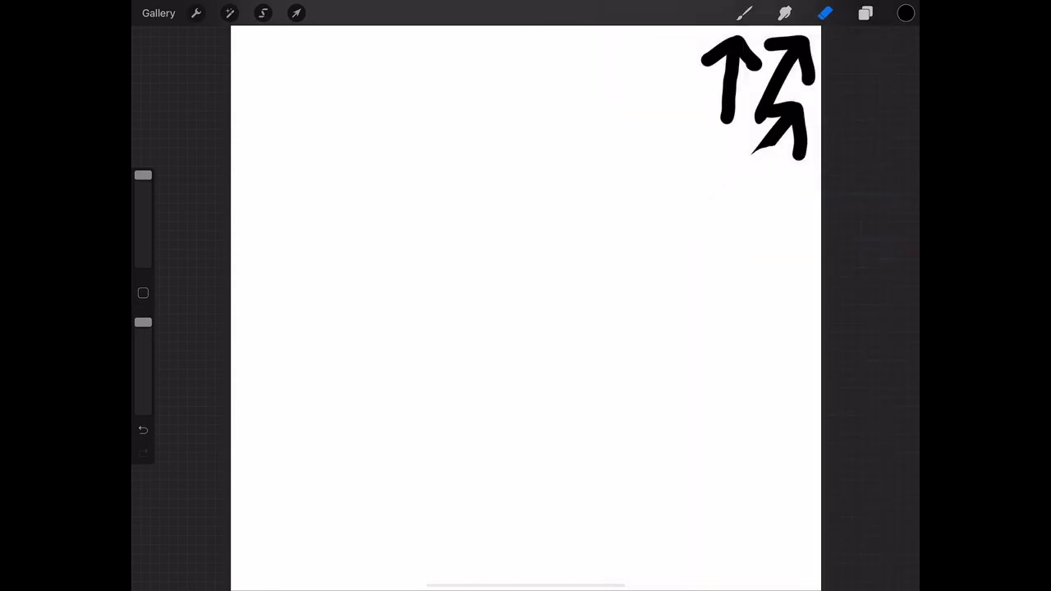
Clear the black arrows and show the Brush Library on the Inking set with Studio Pen.
click(143, 430)
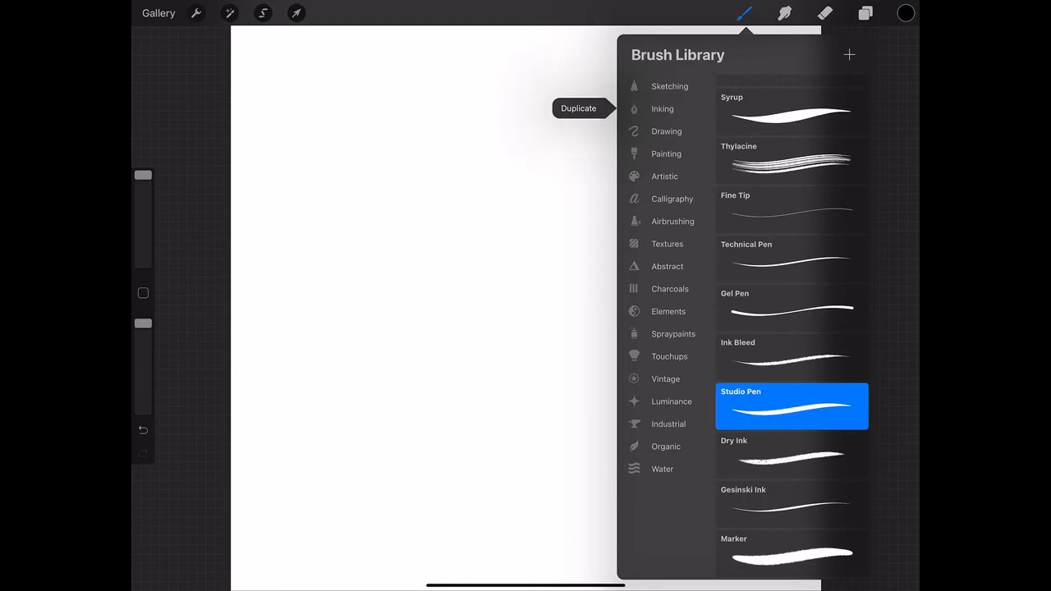
Browse the Sketching pencils, then select Brush Pen from the Calligraphy set.
click(666, 131)
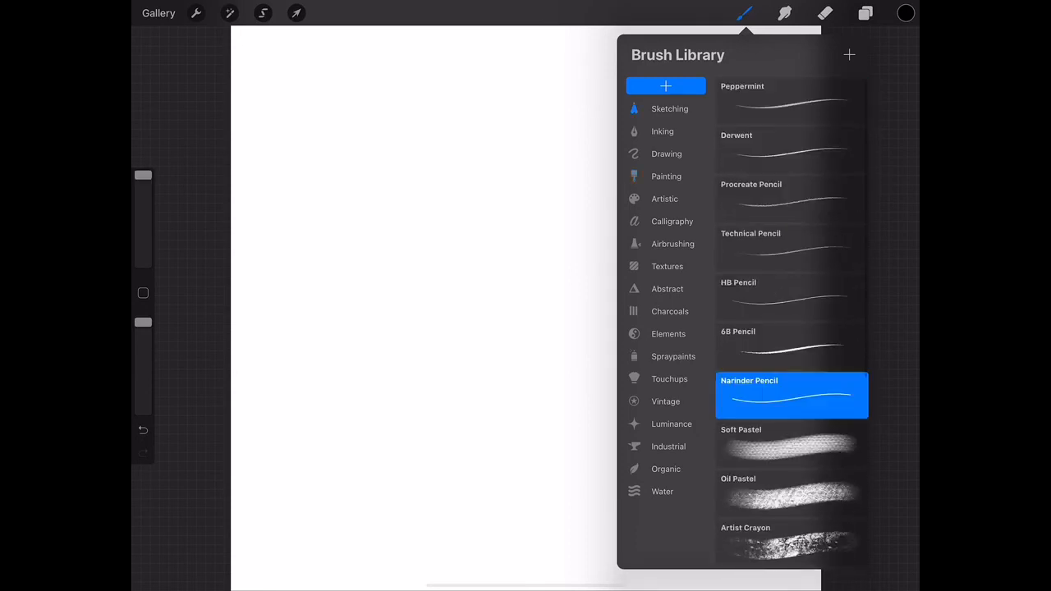
scroll(down, 3)
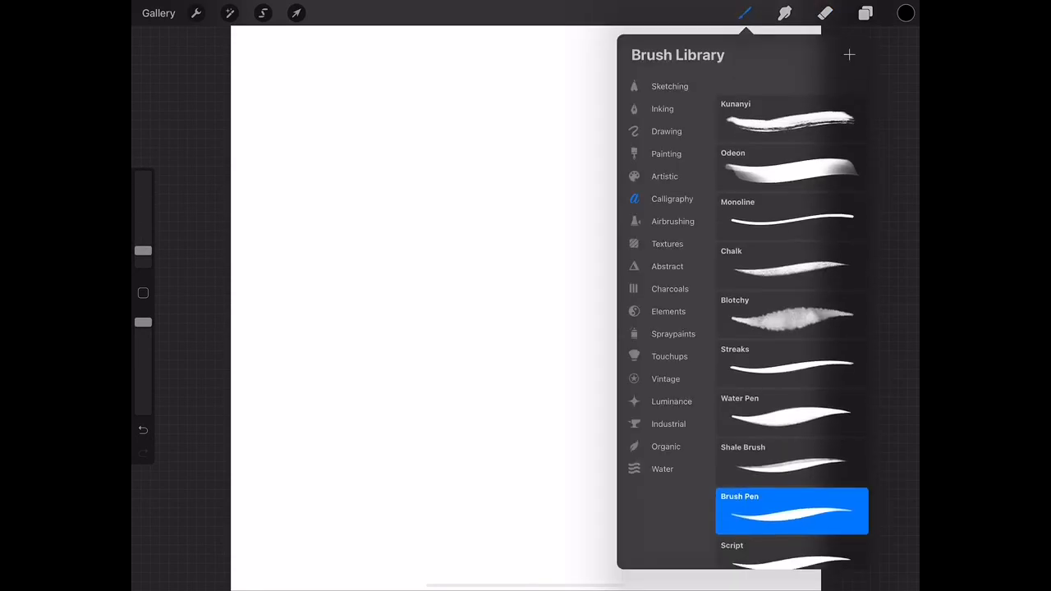
Switch to the Inking set and select the Syrup brush in place of Brush Pen.
scroll(up, 3)
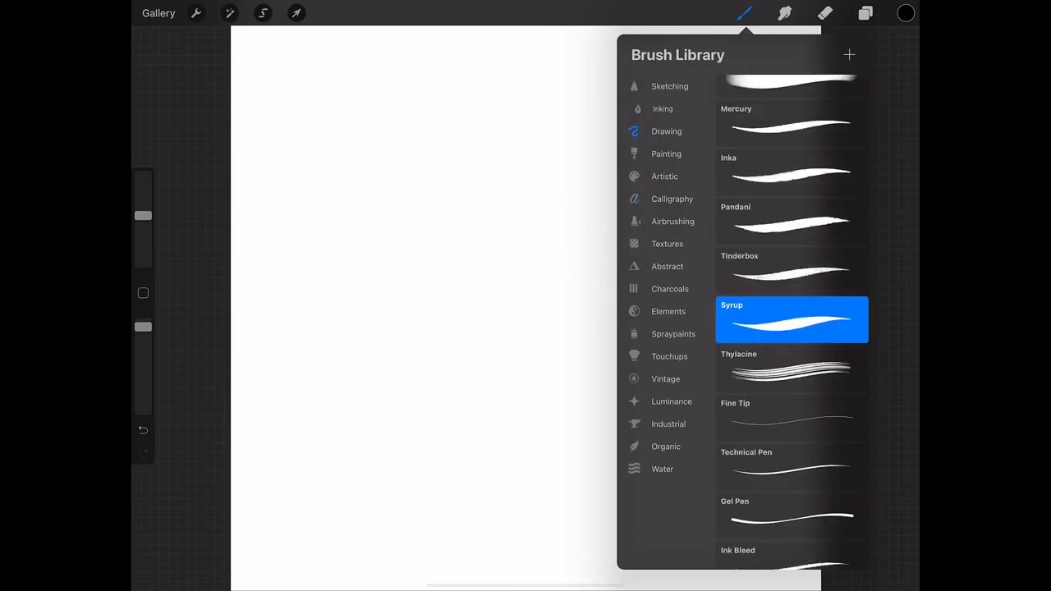
click(663, 108)
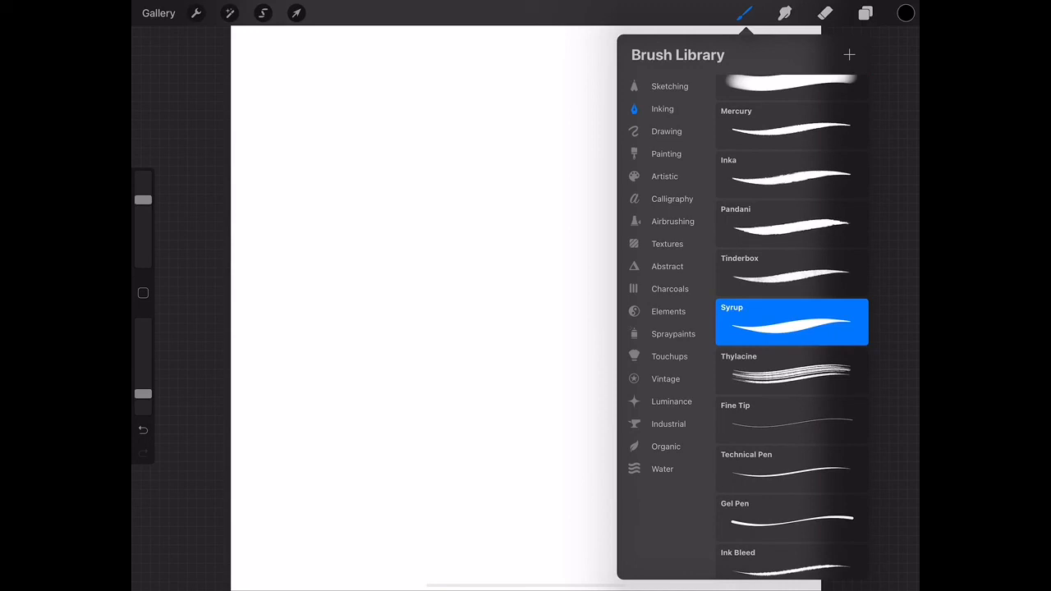